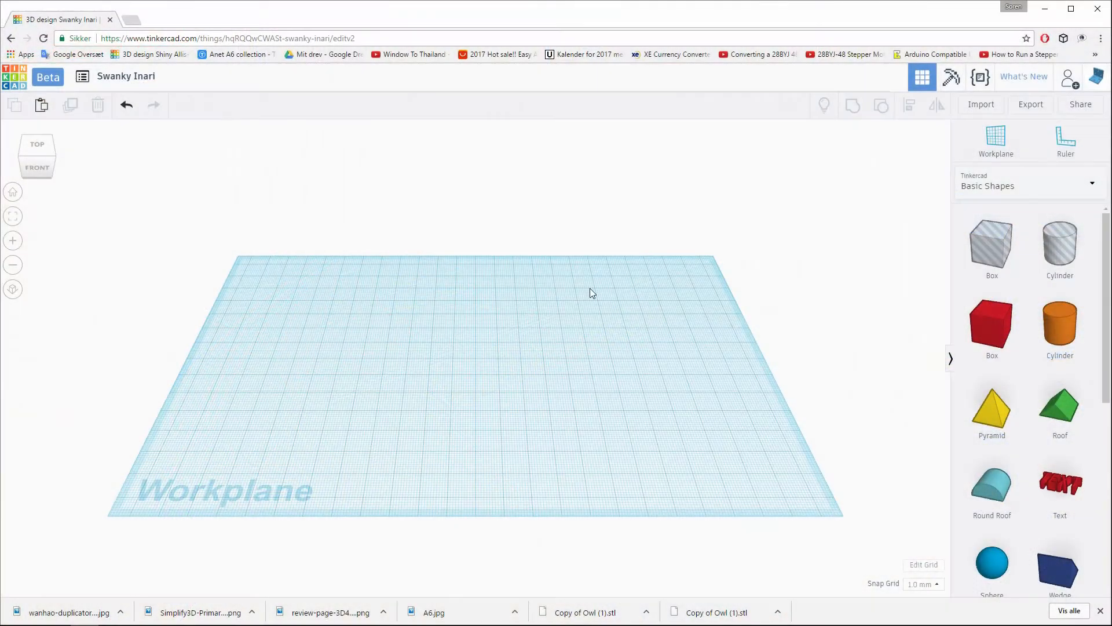
mouse_move(597, 297)
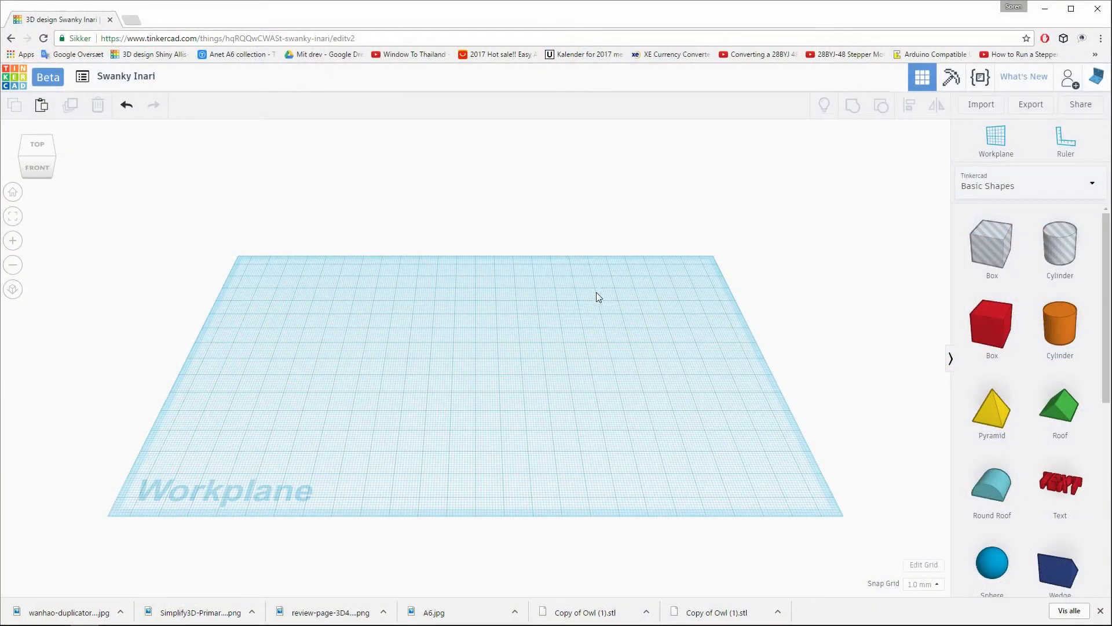
mouse_move(595, 296)
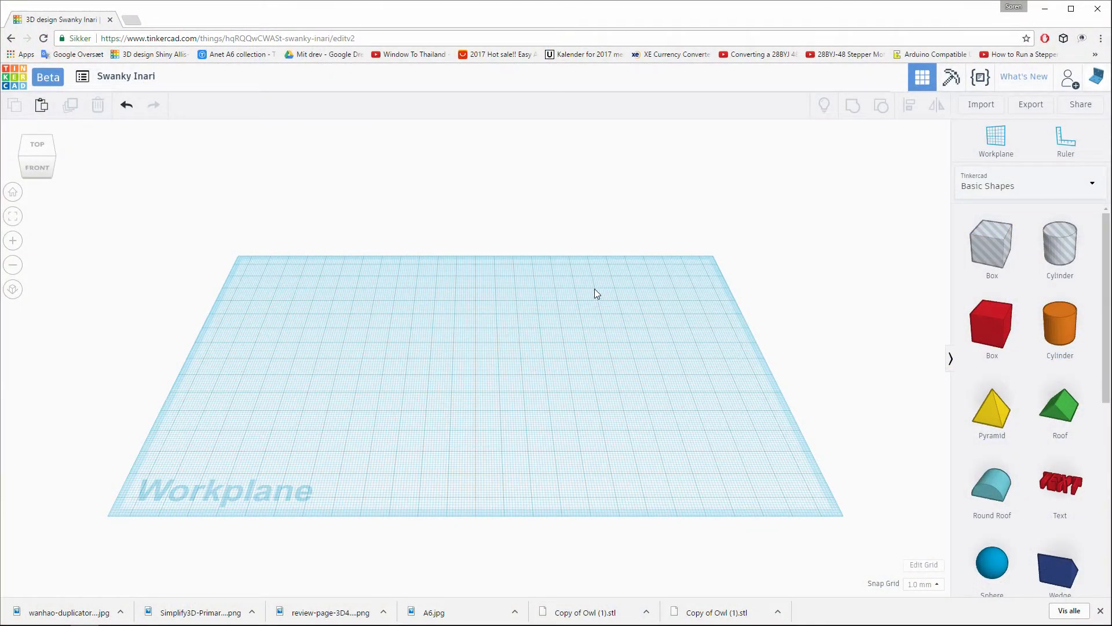
mouse_move(607, 306)
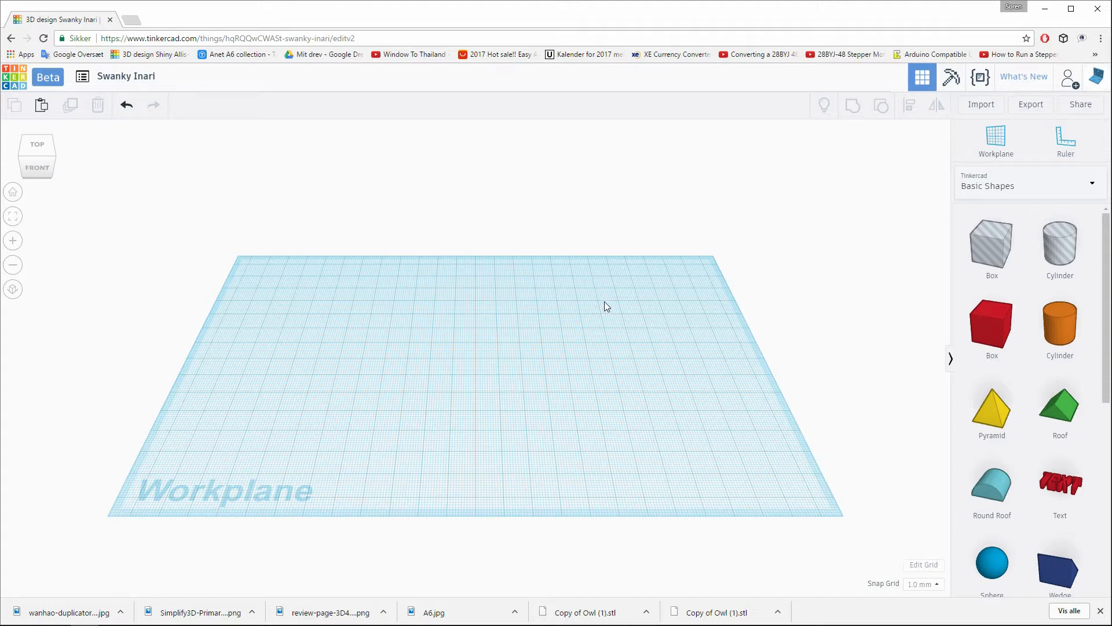
mouse_move(606, 320)
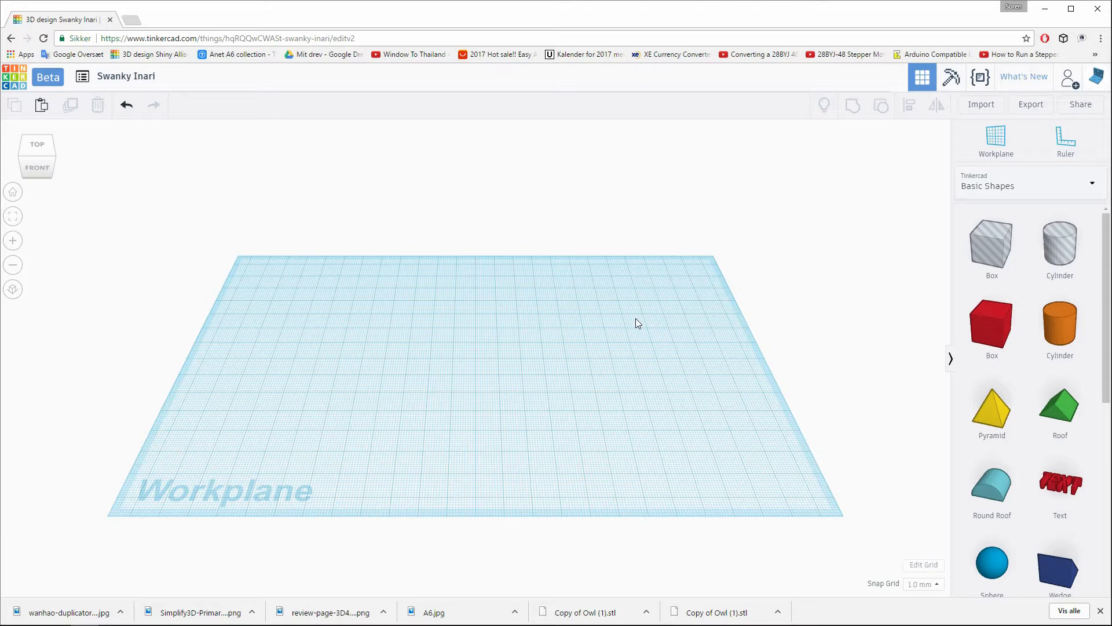
mouse_move(572, 339)
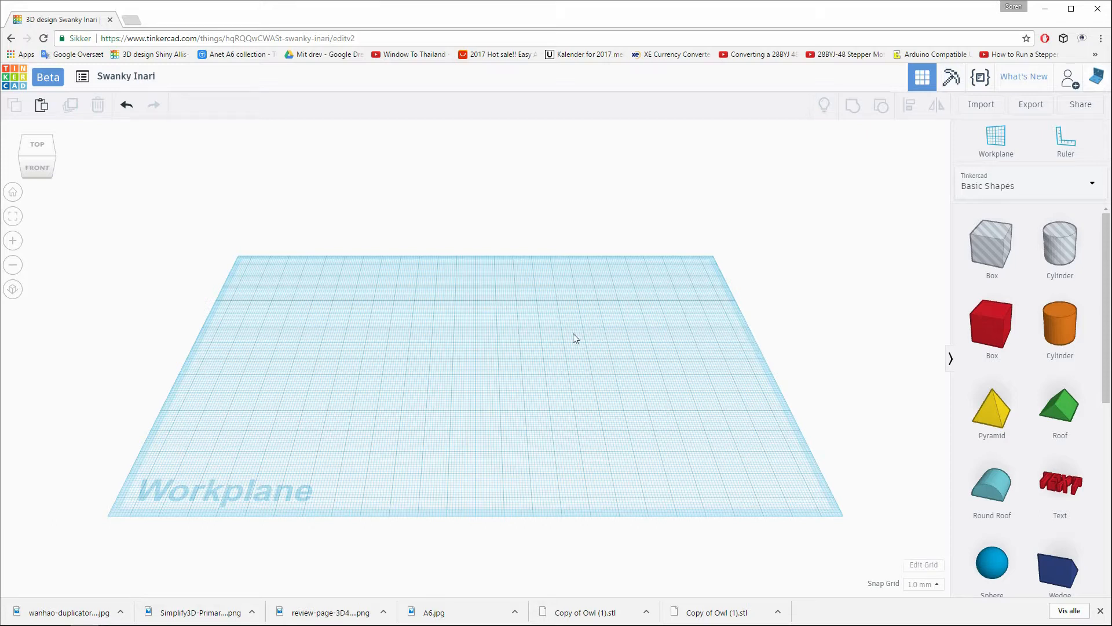
Step: Add a box to the workplane and stretch it into a long red block
left_click(992, 326)
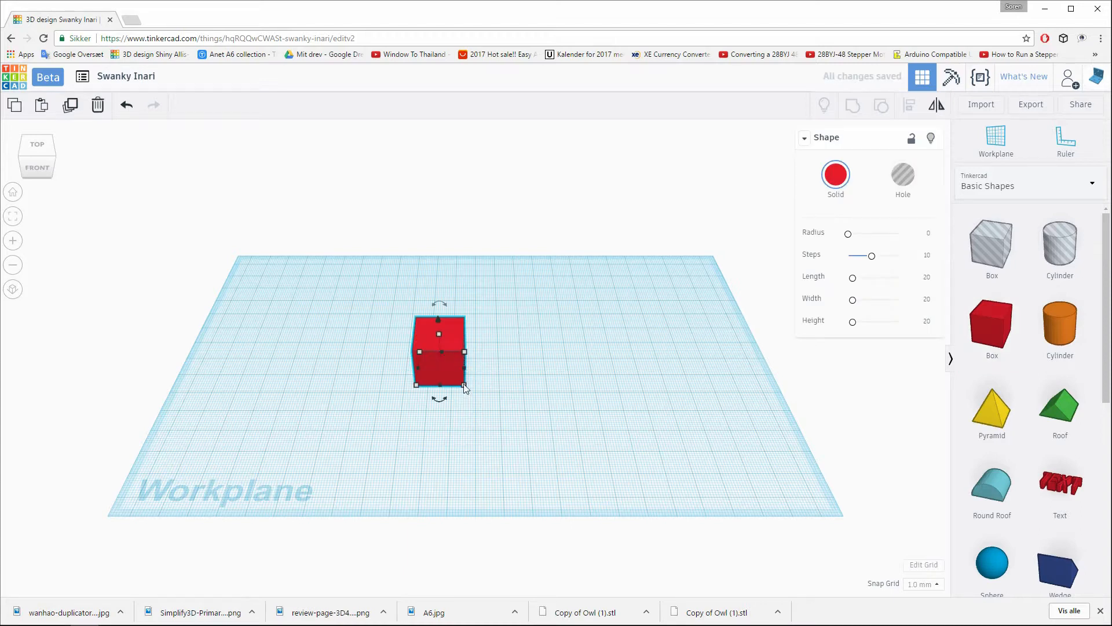
left_click_drag(464, 351, 560, 351)
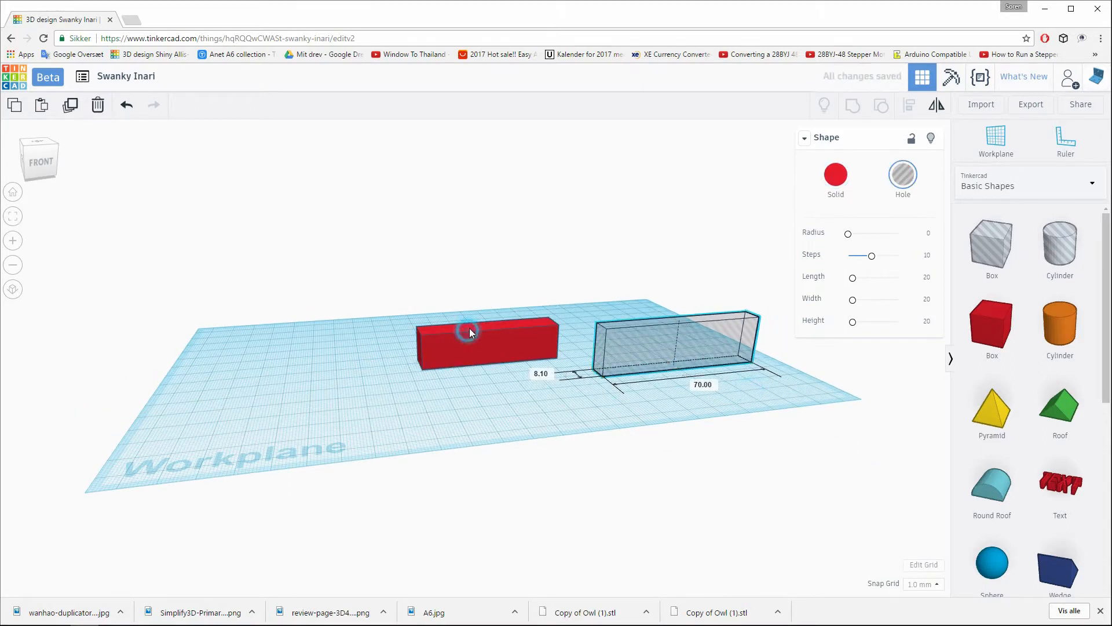
left_click(679, 322)
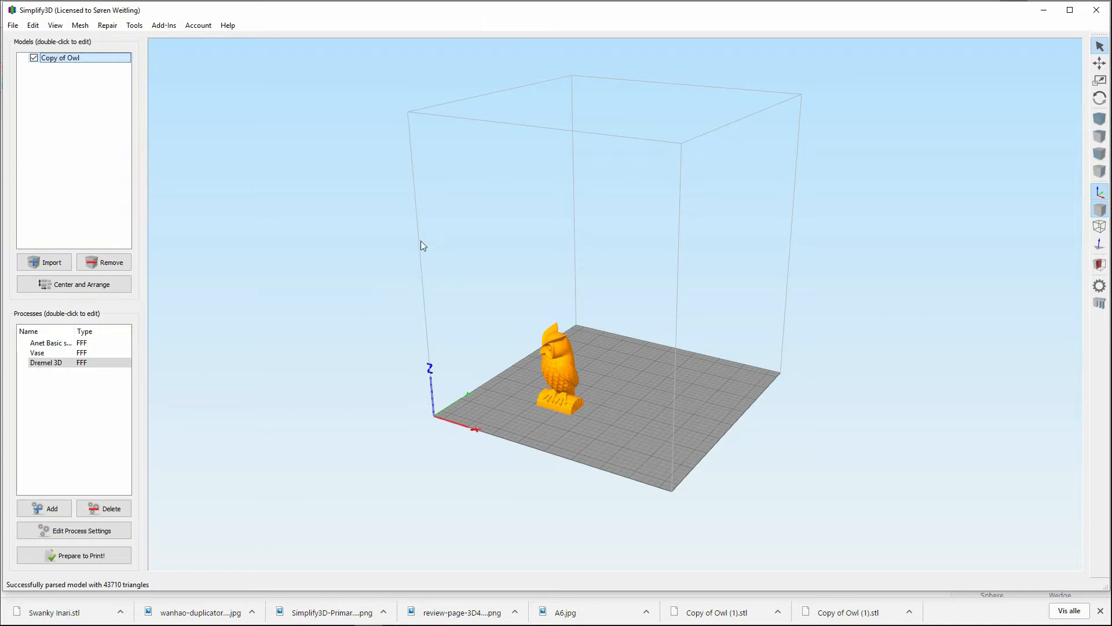
Step: Remove the Copy of Owl model and apply the Dremel 3D process's build volume
left_click(111, 262)
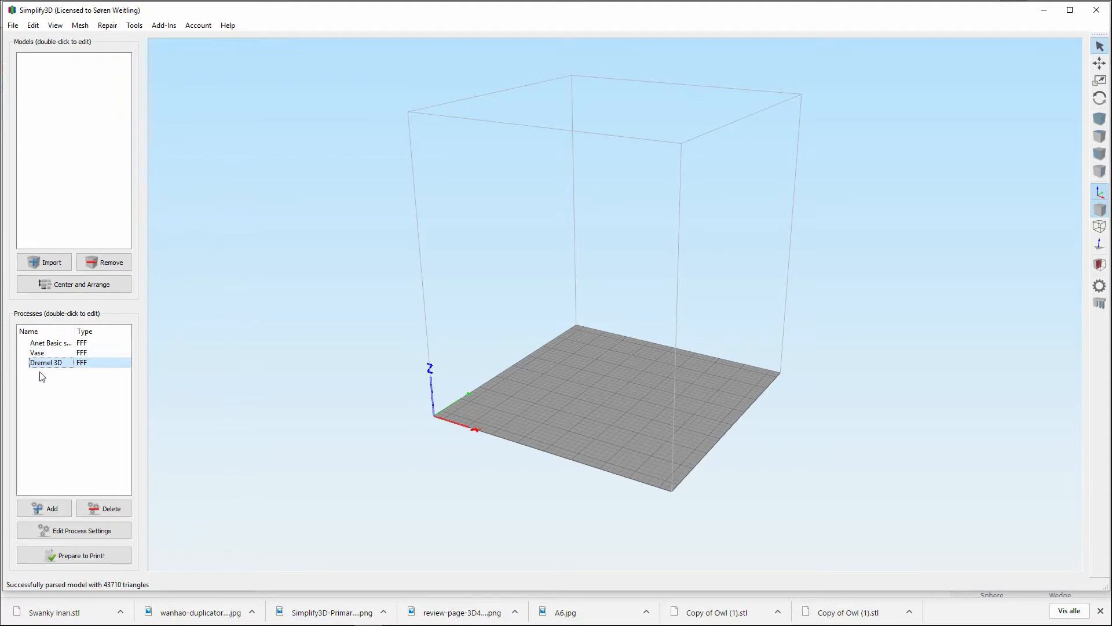
double_click(47, 362)
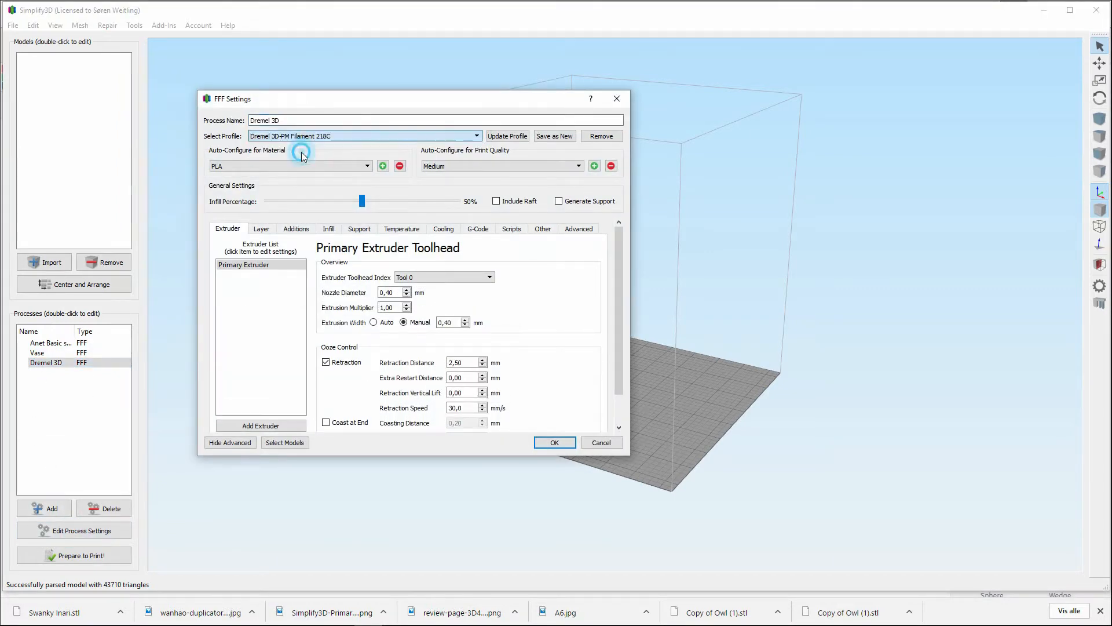
left_click(554, 443)
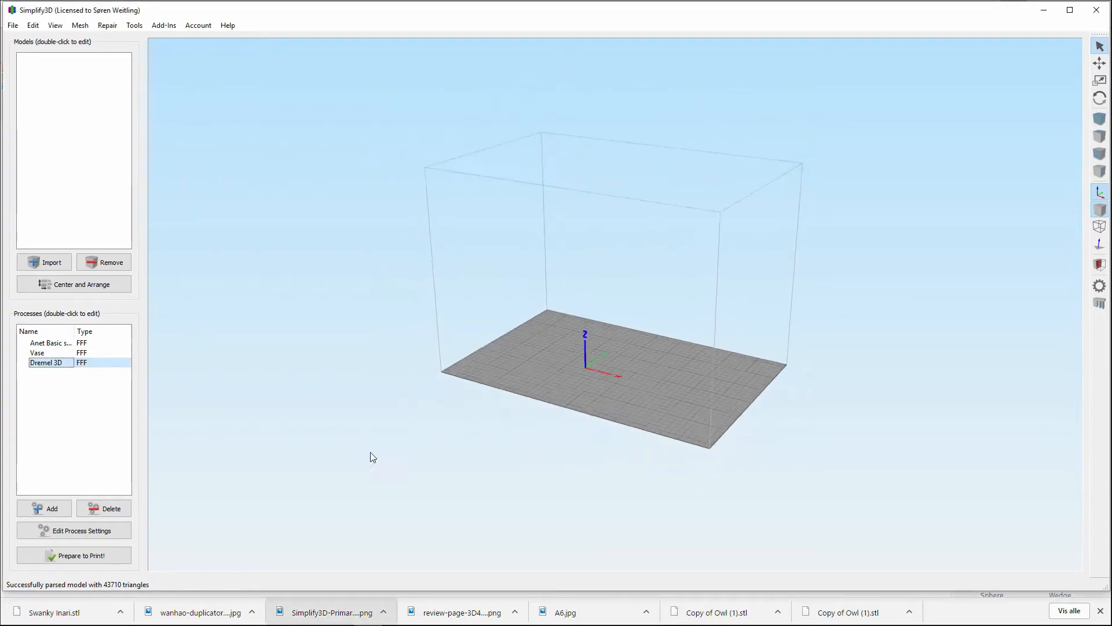
Step: Import Plexiclamp.stl and set the Dremel 3D process to 0.15 mm layers and 50% infill
left_click(44, 262)
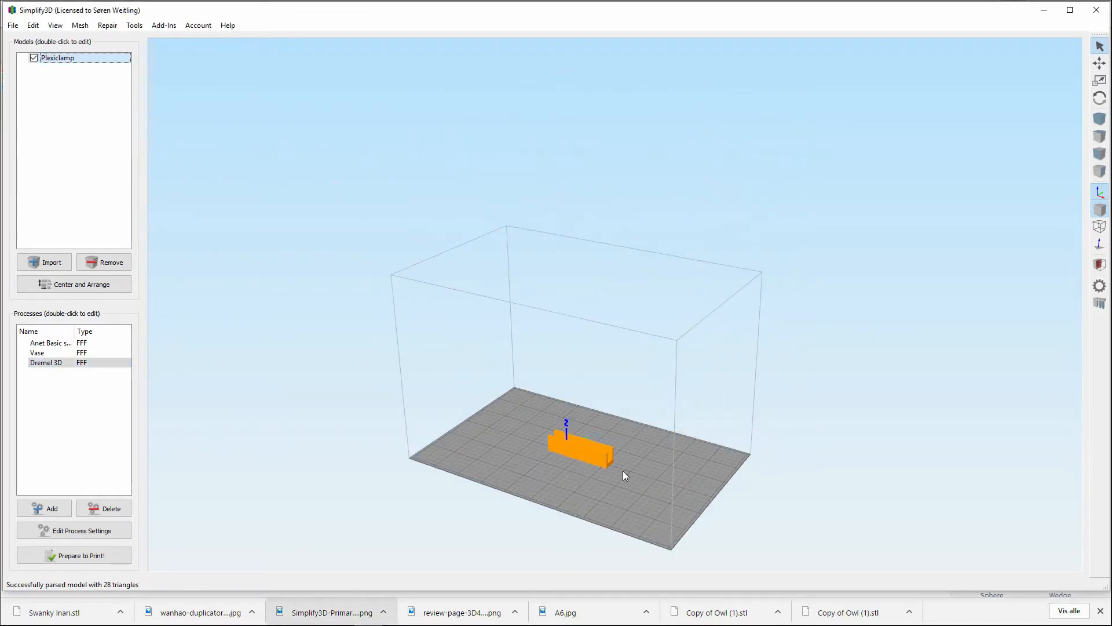
double_click(576, 447)
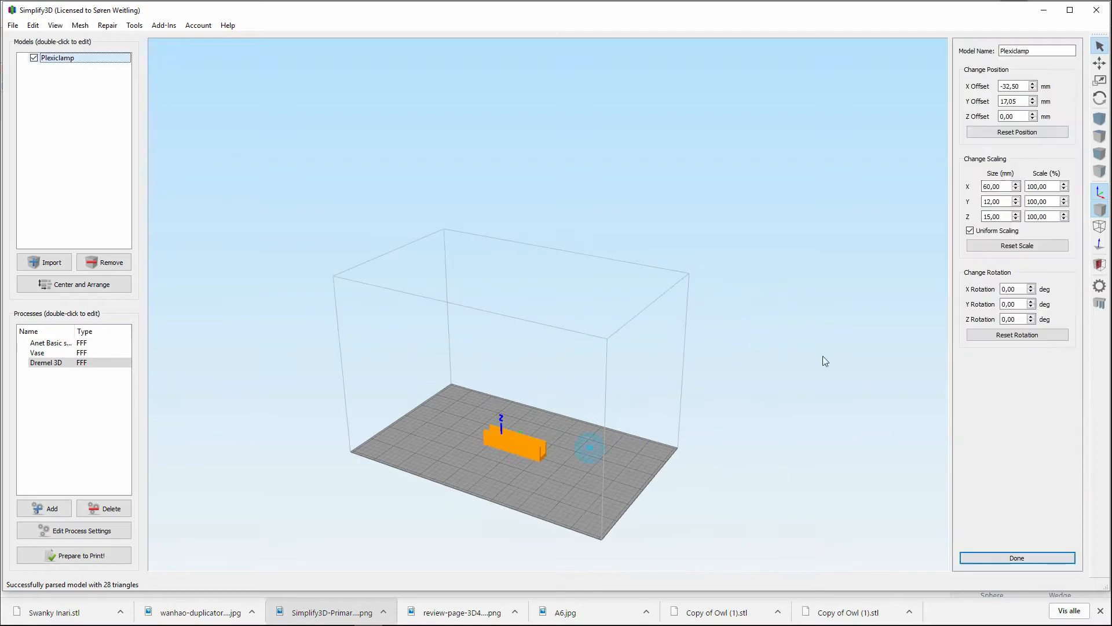
double_click(46, 363)
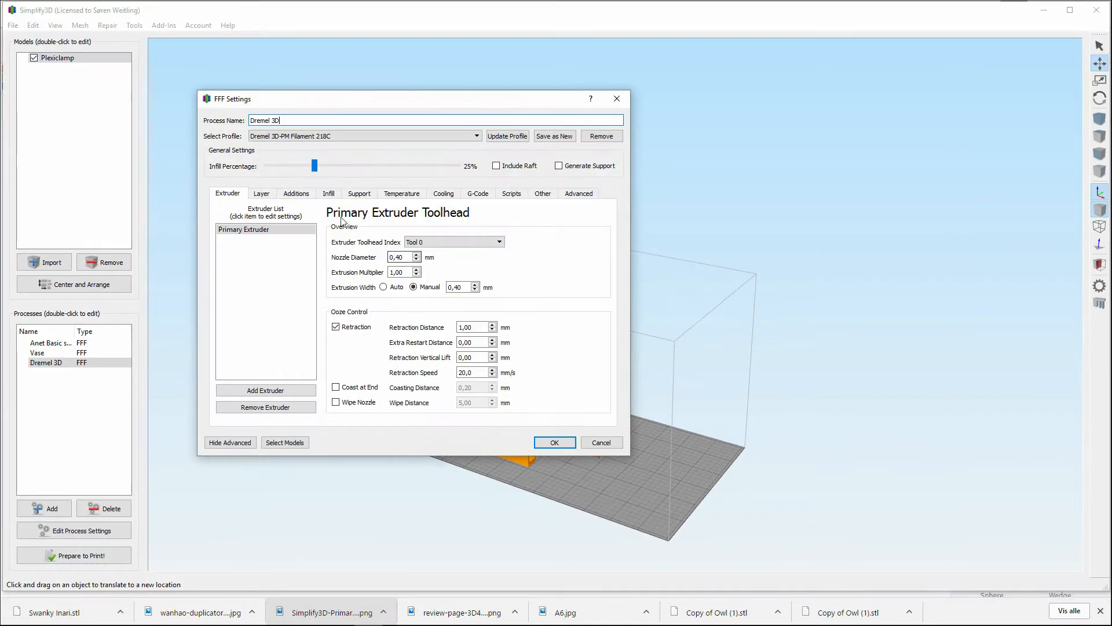
left_click(262, 193)
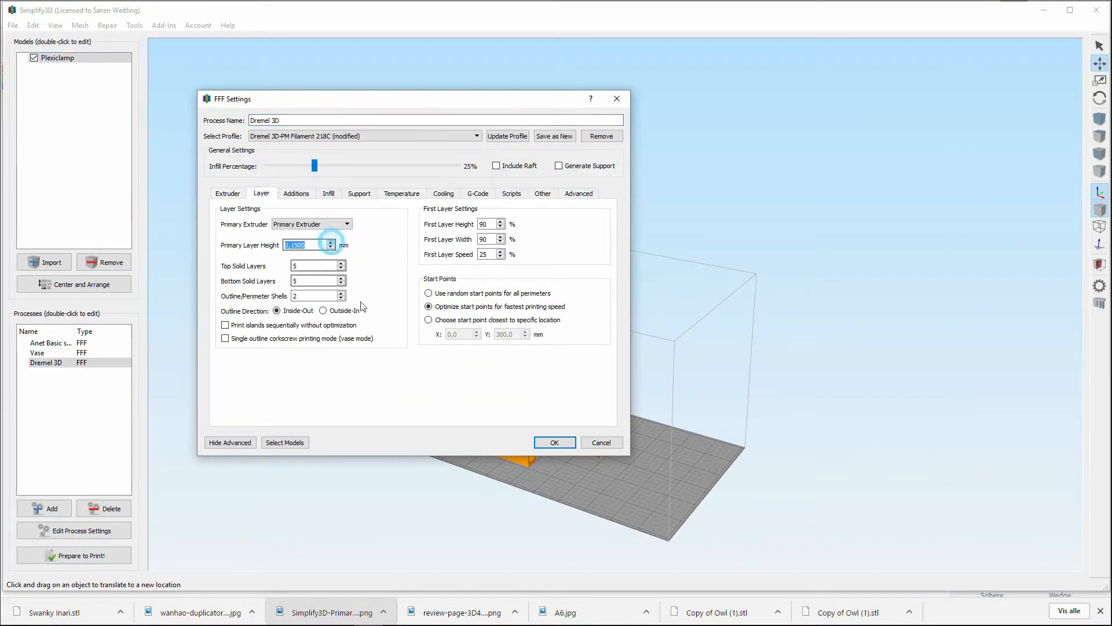
left_click_drag(315, 166, 365, 166)
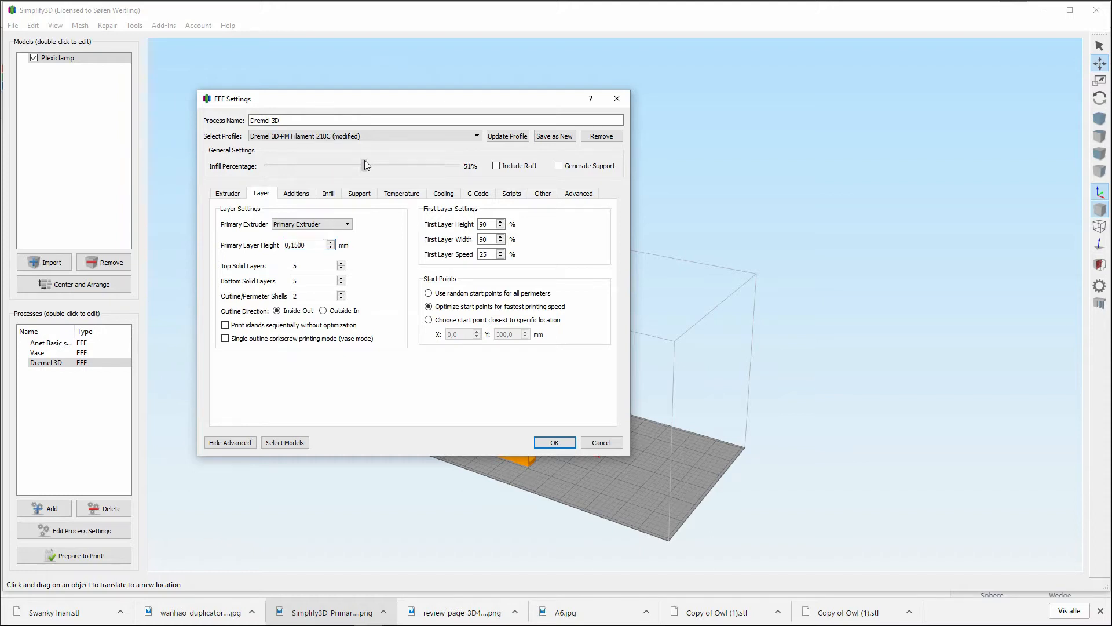
Step: Review the extruder temperature and speed/filament settings of the Dremel 3D process
left_click(401, 192)
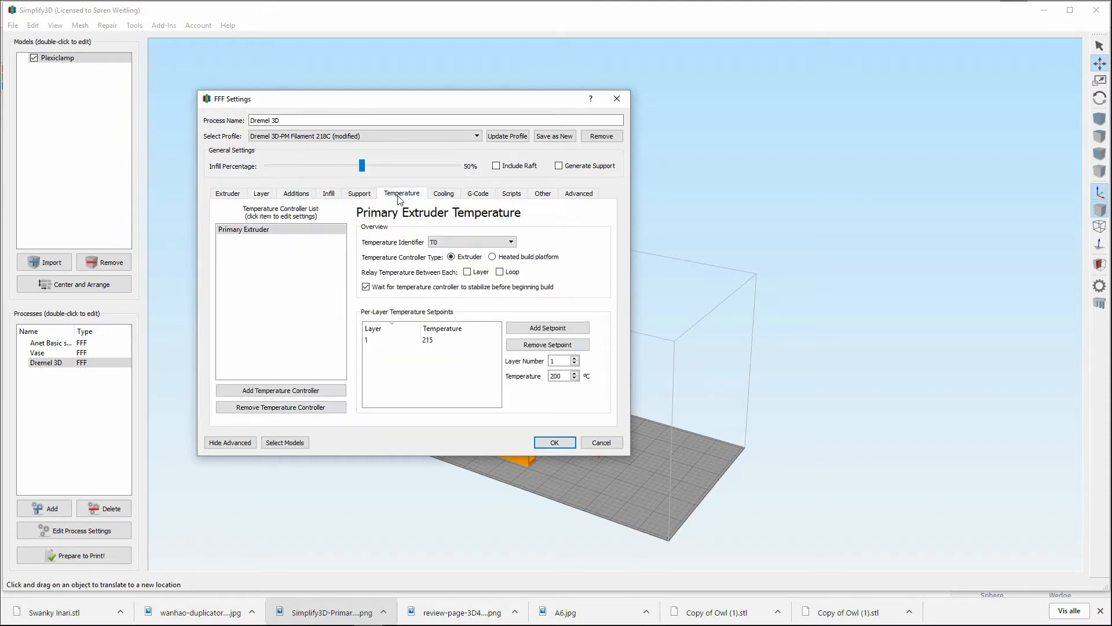
double_click(428, 340)
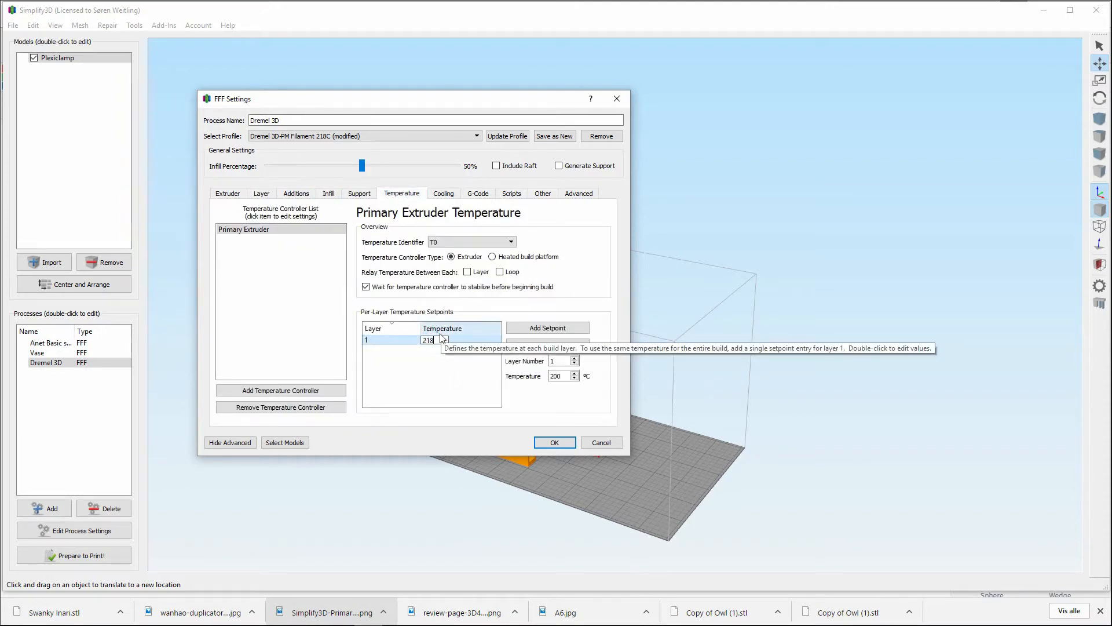
left_click(543, 192)
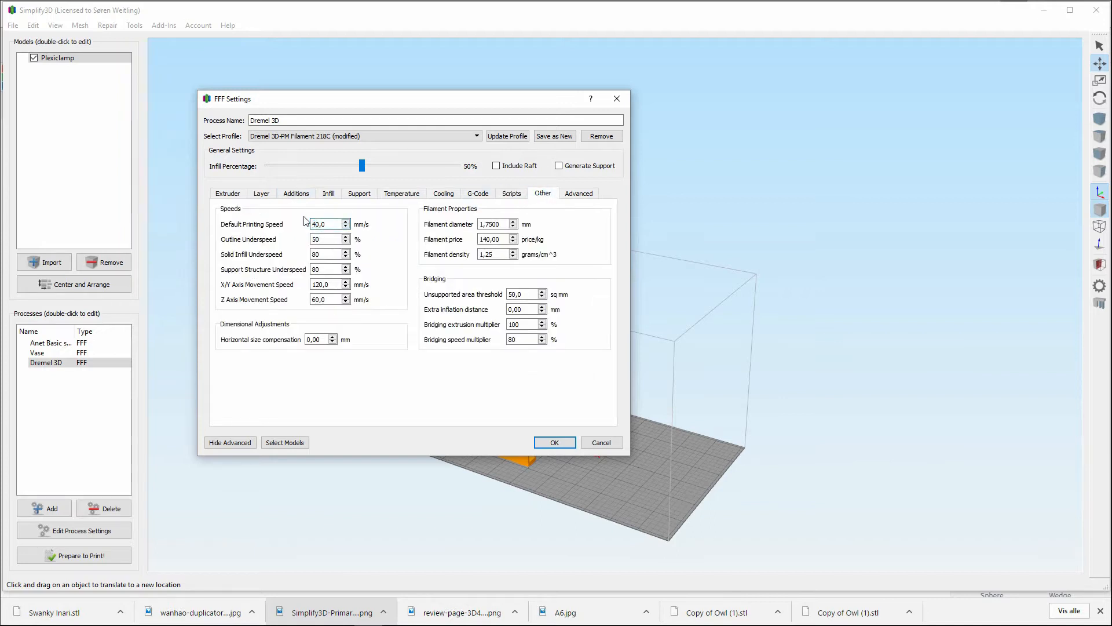
Step: Slice the Plexiclamp with the Dremel 3D process and start saving the toolpaths to disk
left_click(554, 443)
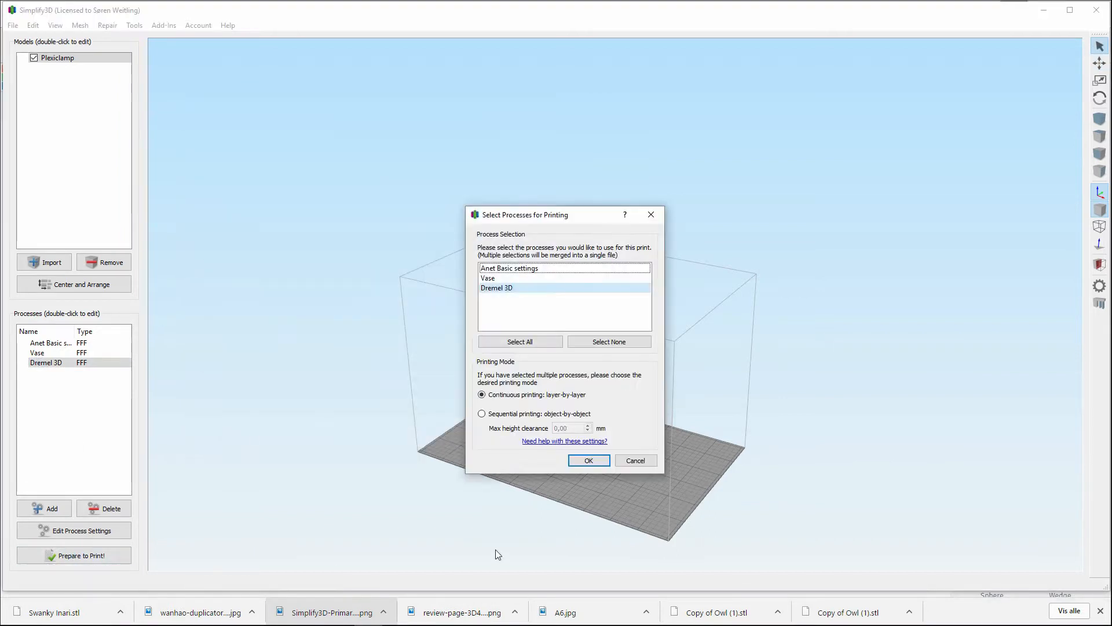
left_click(589, 460)
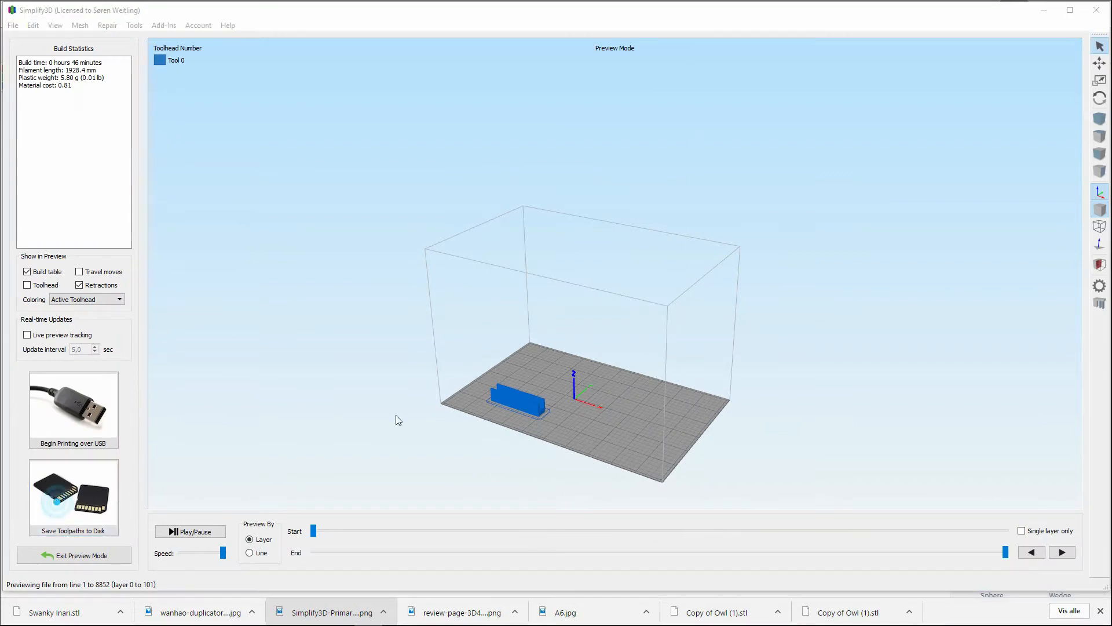
left_click(74, 496)
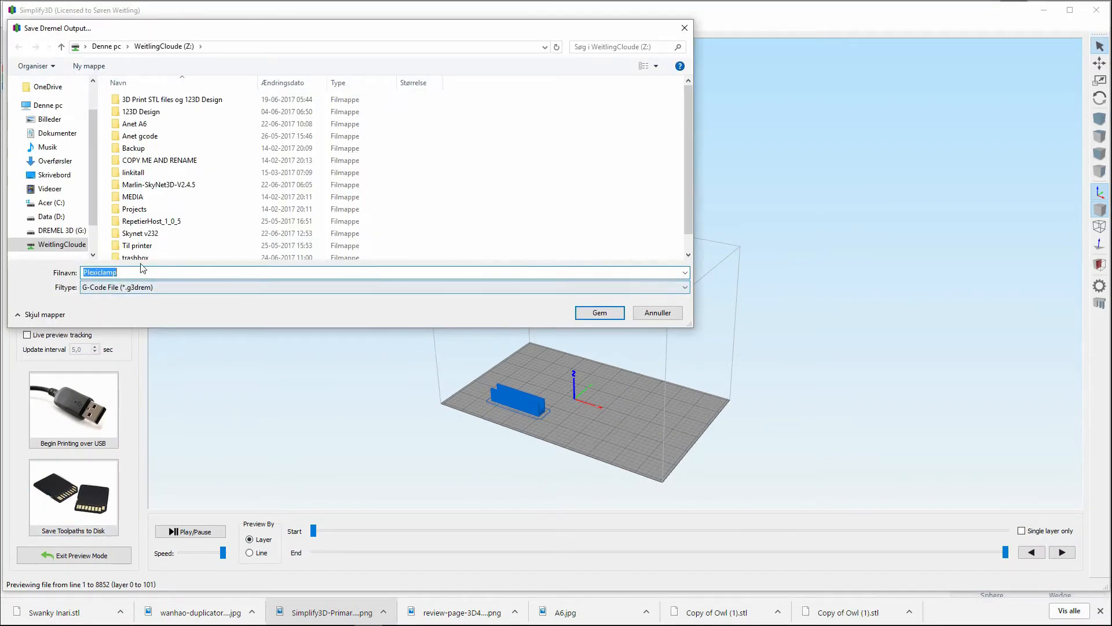